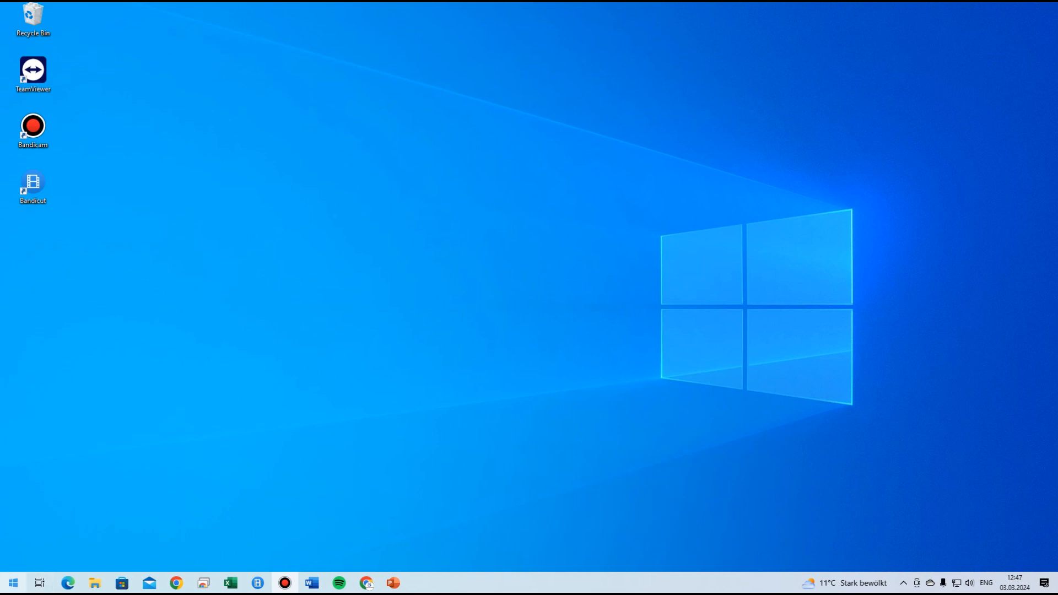
# Search the Start menu for 'set' to find the Settings app
pyautogui.click(12, 582)
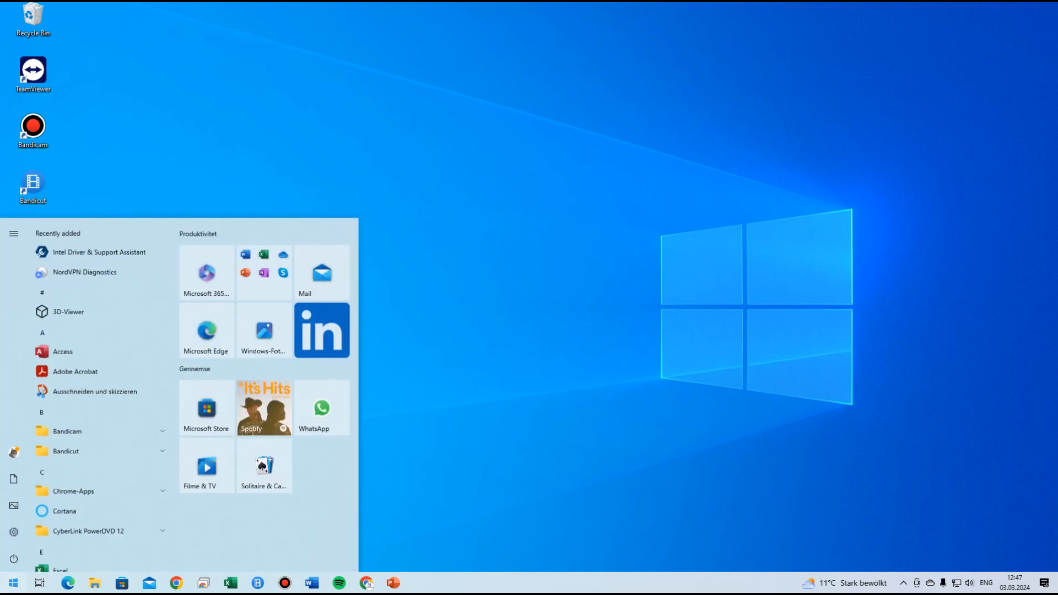
pyautogui.write('set')
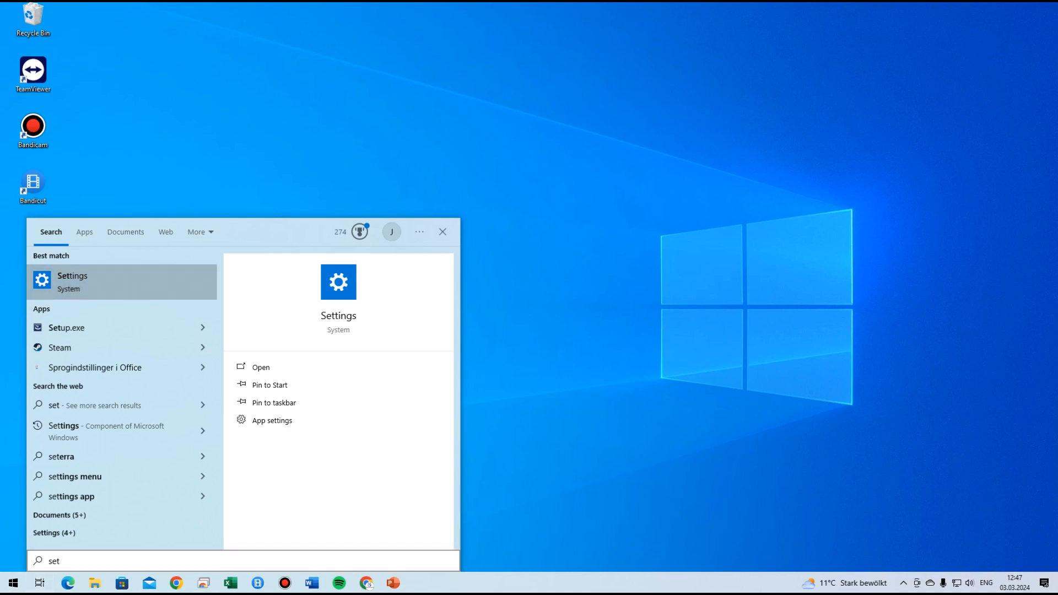
# Launch Settings and find the online speech recognition page by searching 'online s'
pyautogui.click(260, 366)
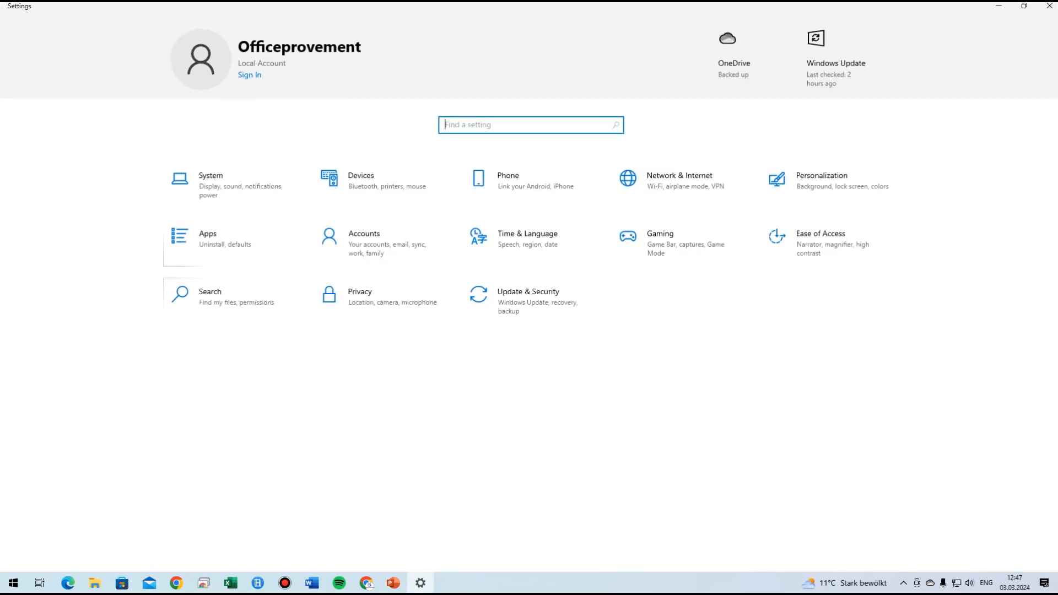
pyautogui.write('online')
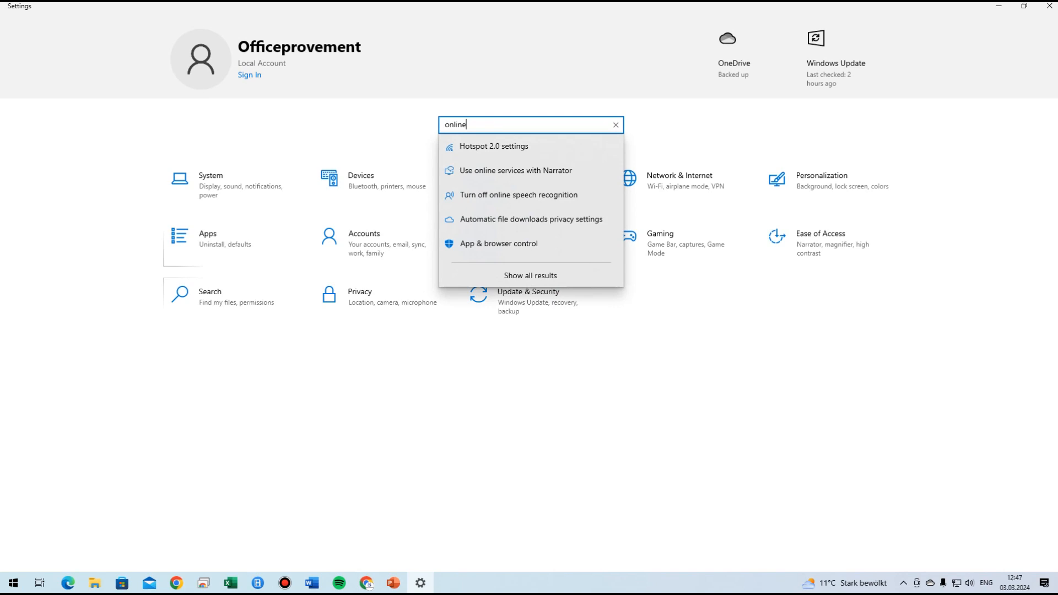
pyautogui.write('s')
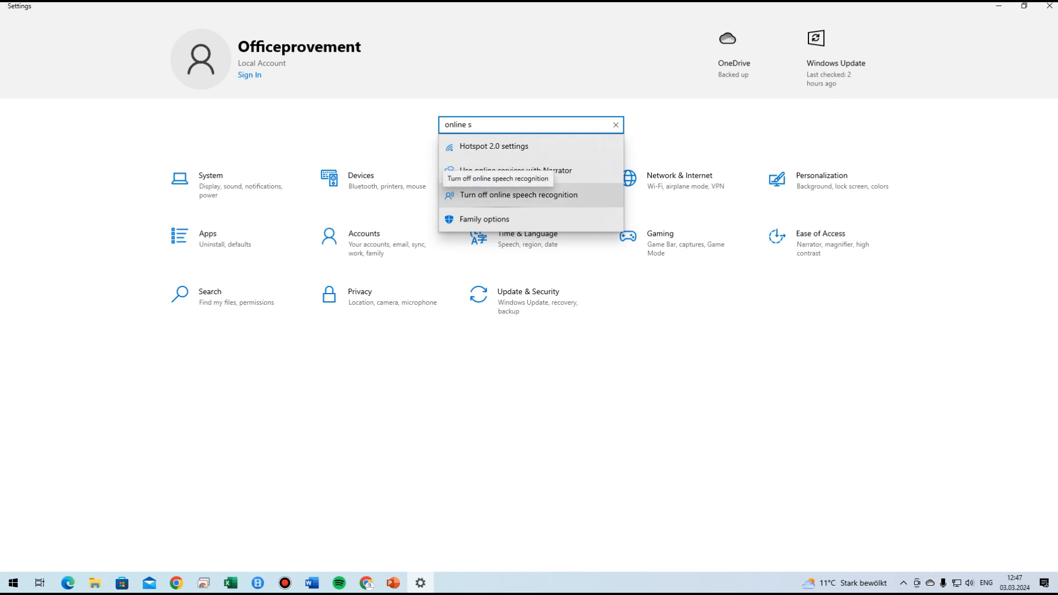
pyautogui.click(518, 195)
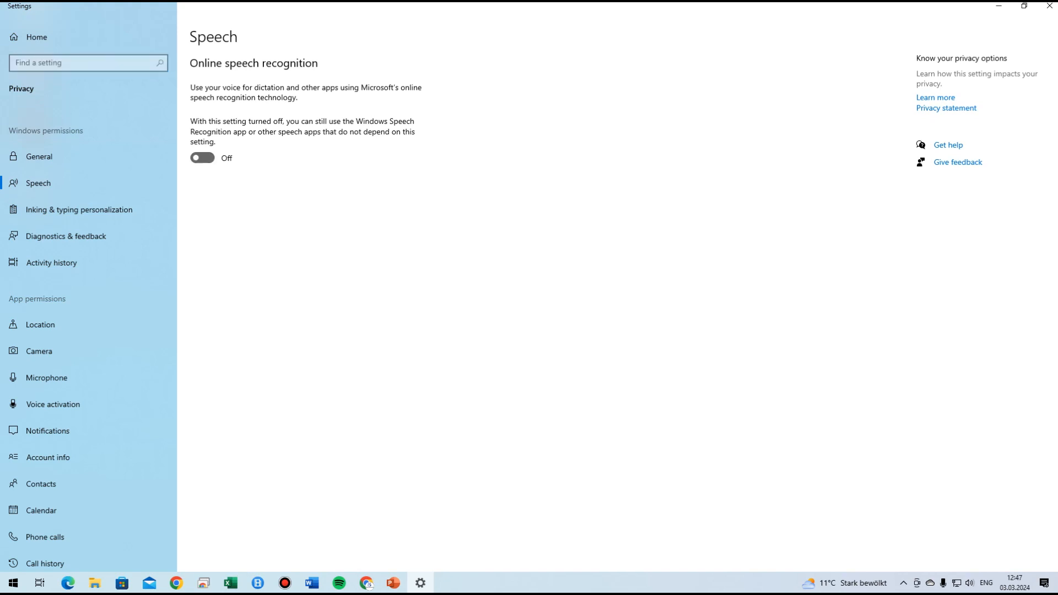
# Switch the Online speech recognition toggle to On
pyautogui.click(201, 158)
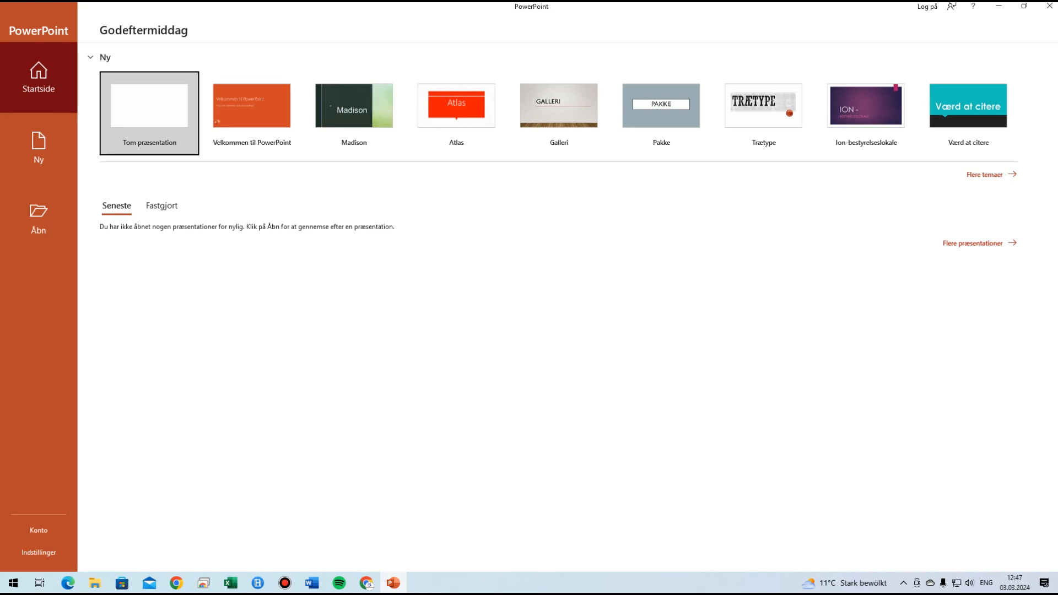
# Create a blank PowerPoint presentation with a title slide
pyautogui.click(149, 105)
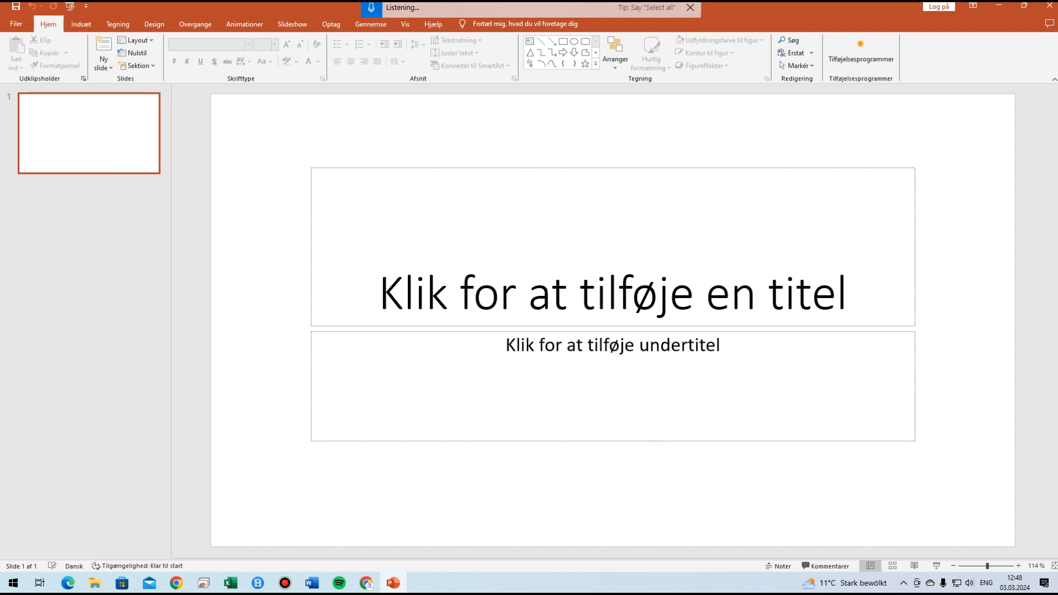
# Dictate 'This is a test… please remember to like and subscribe' into the slide title
pyautogui.write('this is a test')
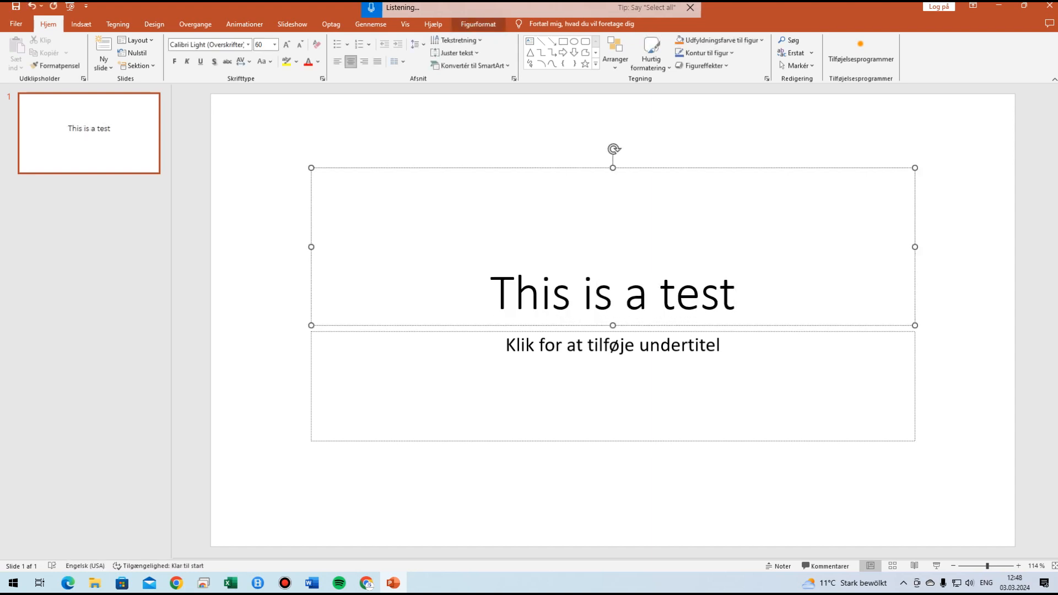
pyautogui.write('ella')
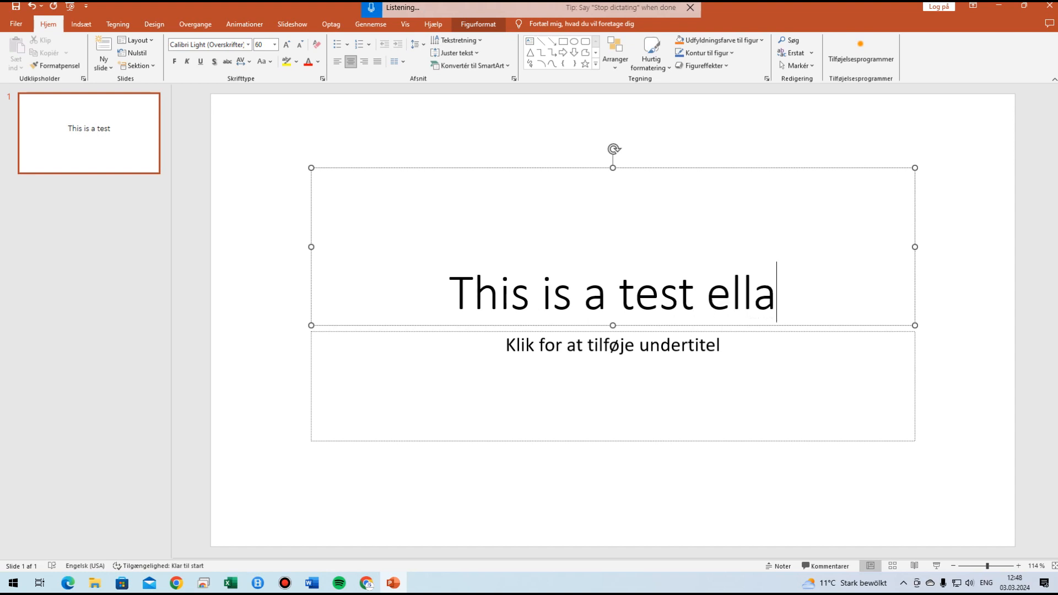
pyautogui.write('that was')
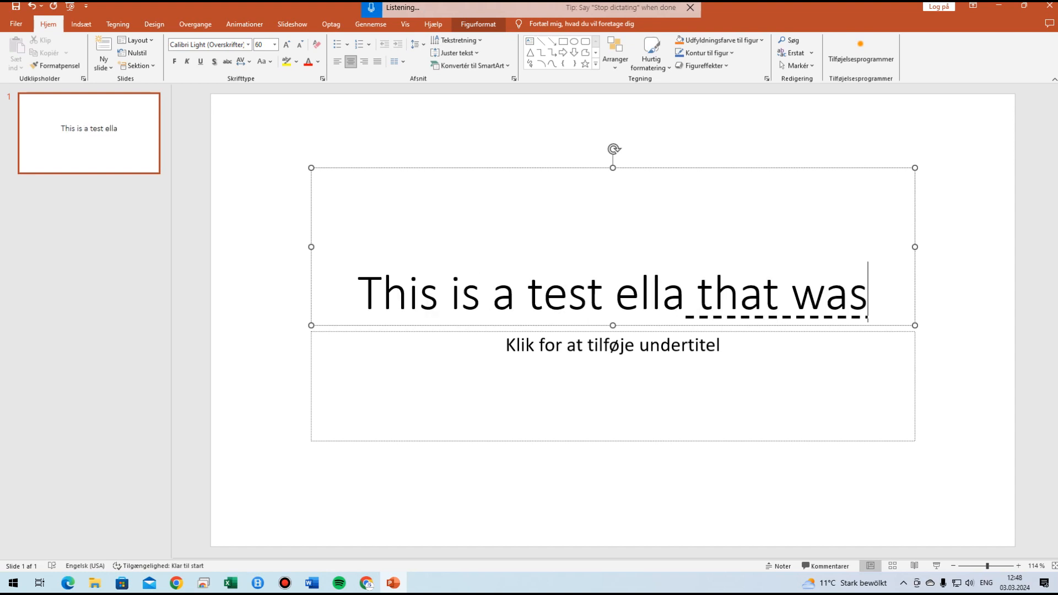
pyautogui.write('it for this video i hope you enjoyed it if you did')
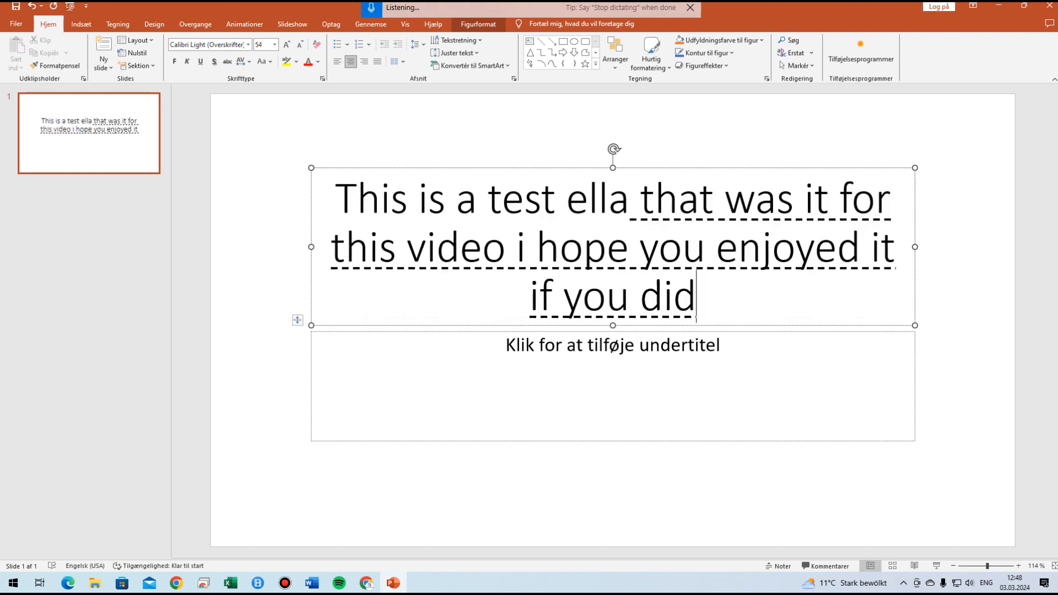
pyautogui.write('please remember to like and subscribe')
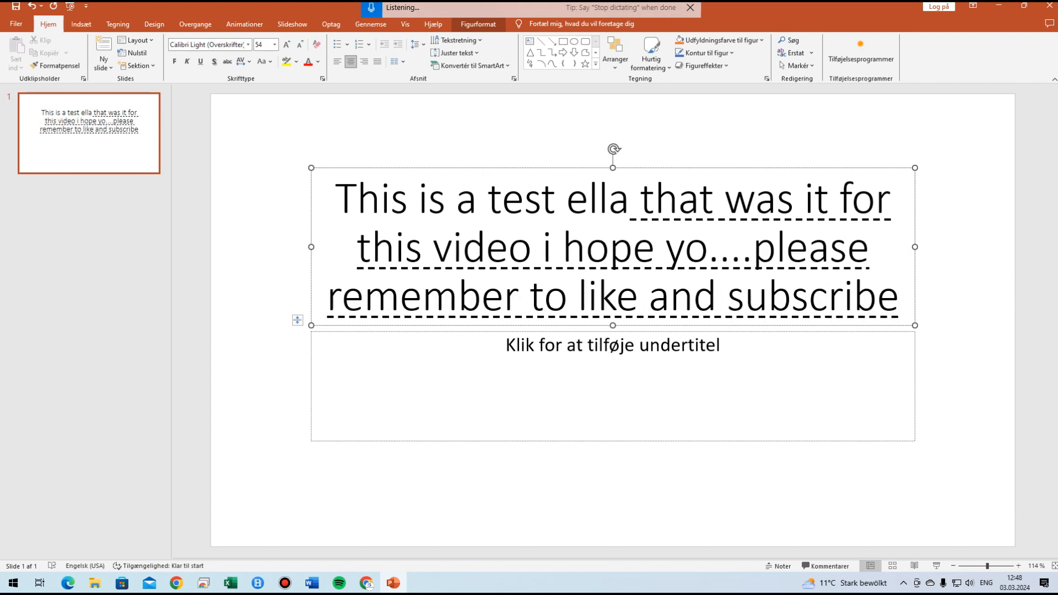